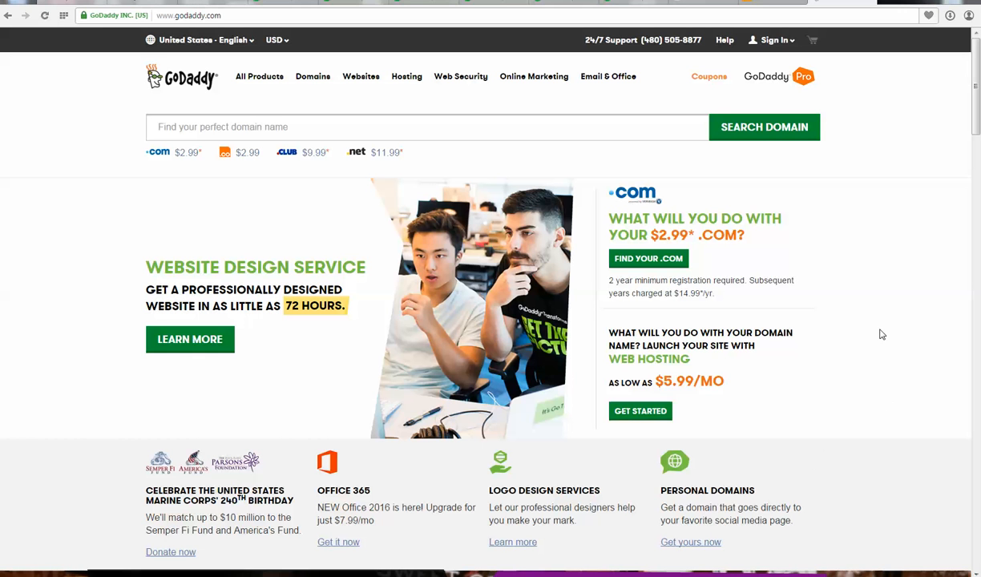
mouse_move(888, 155)
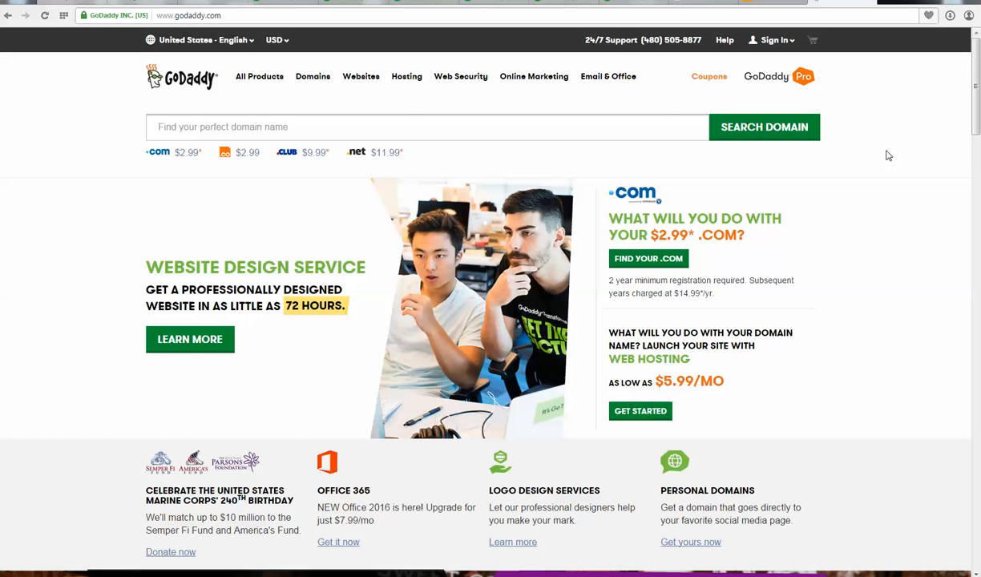
mouse_move(887, 141)
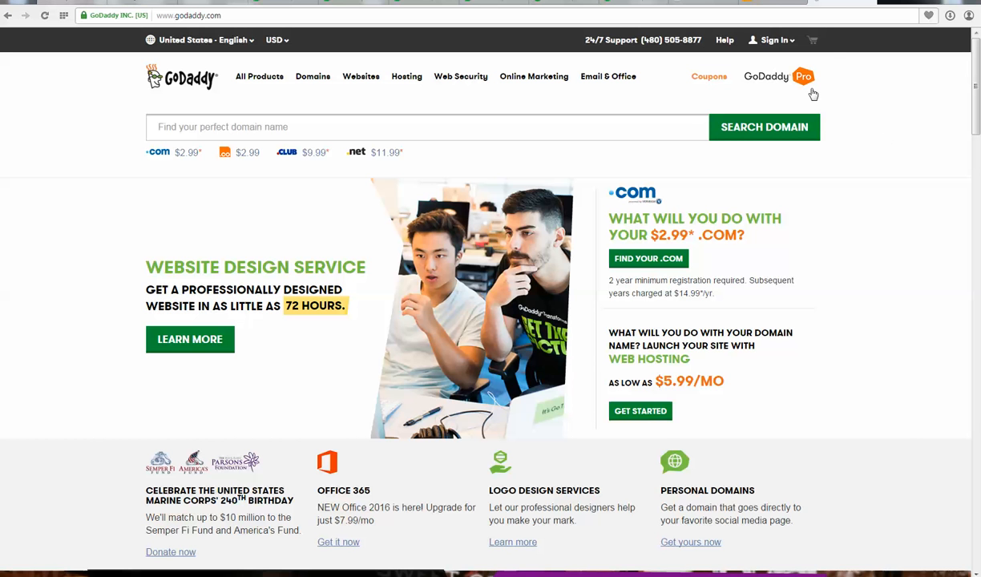
mouse_move(920, 80)
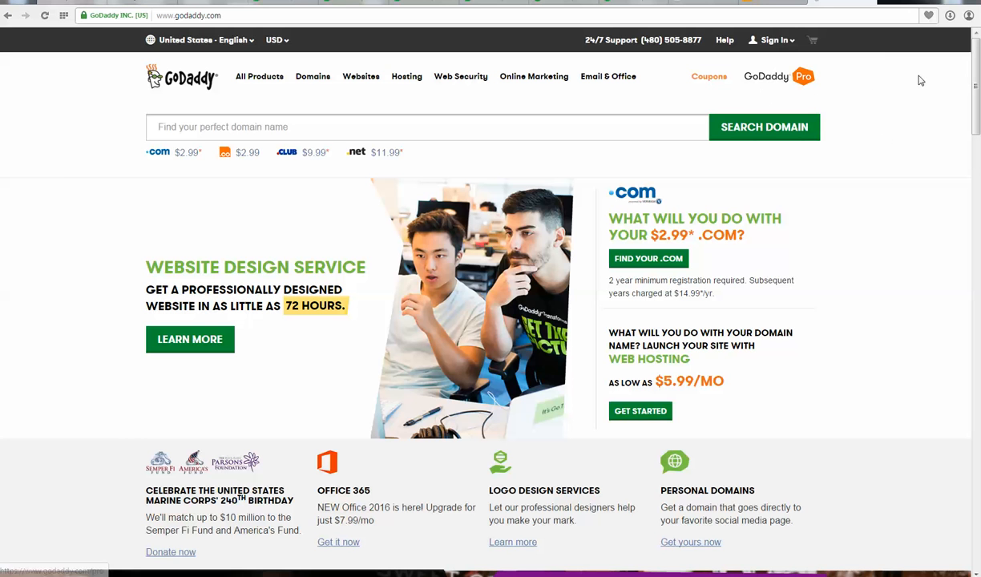
mouse_move(862, 117)
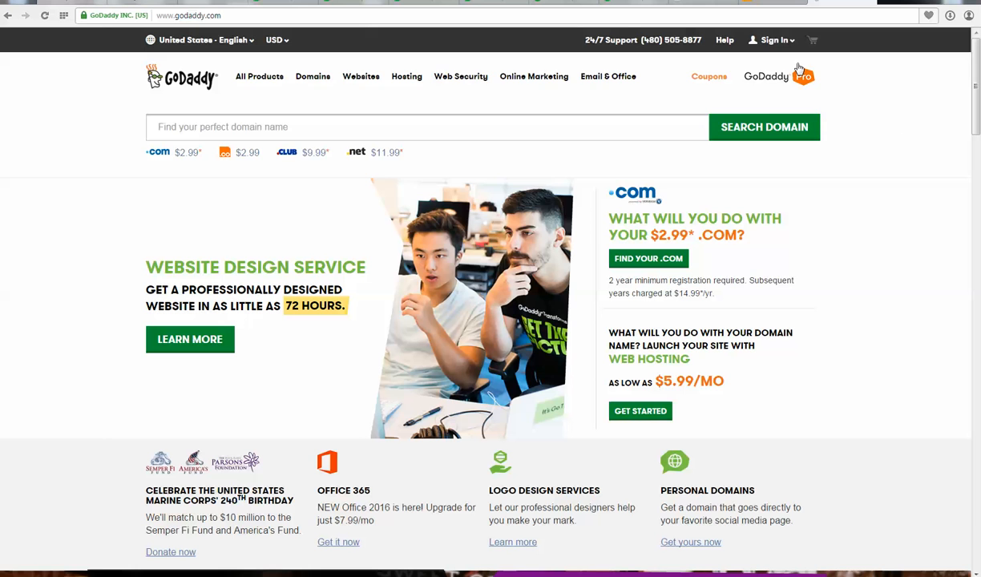
Sign in to the GoDaddy customer account with the username and password
left_click(772, 38)
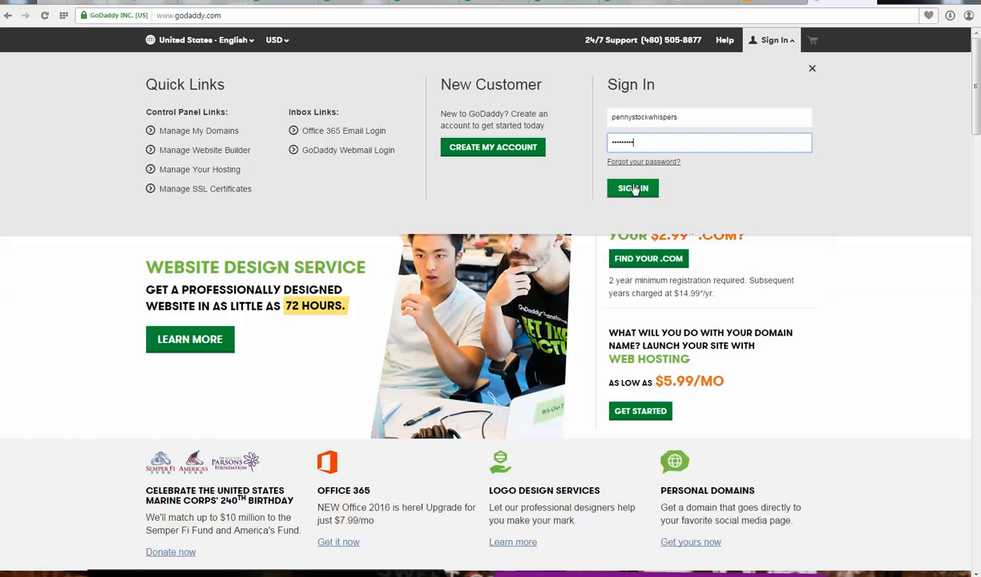
left_click(632, 187)
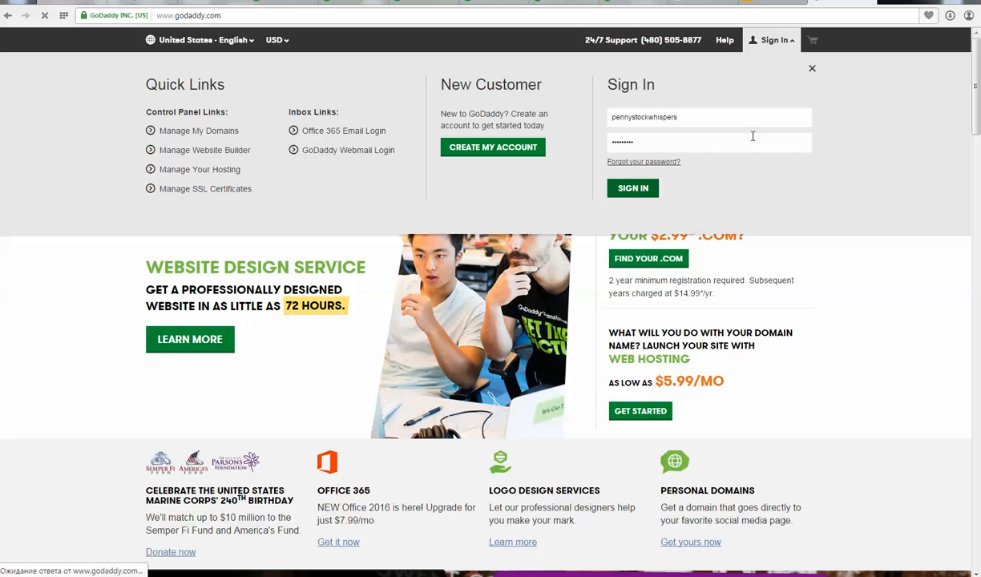
Expand the account's Web Hosting products listing the Linux hosting plan with cPanel
left_click(631, 187)
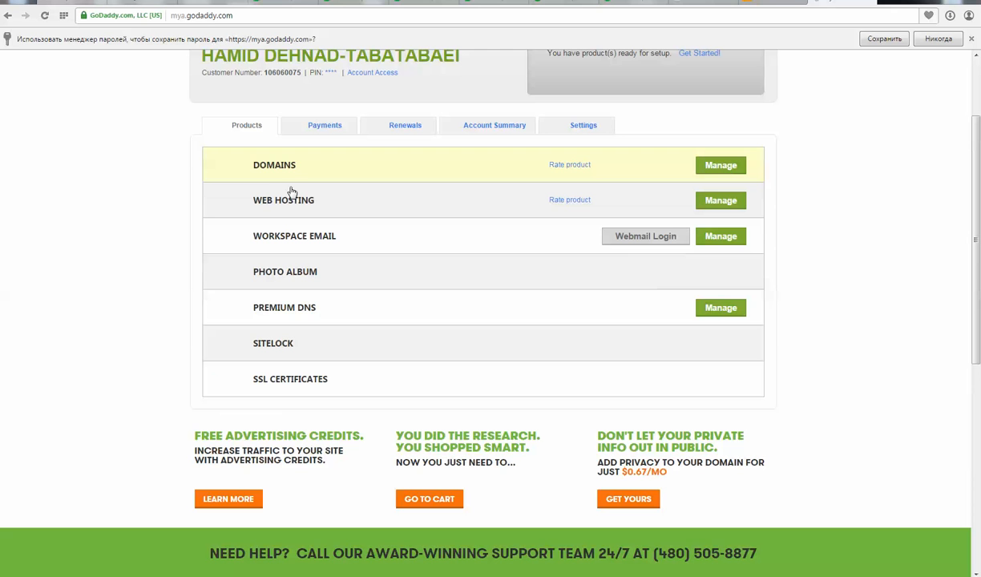
mouse_move(282, 199)
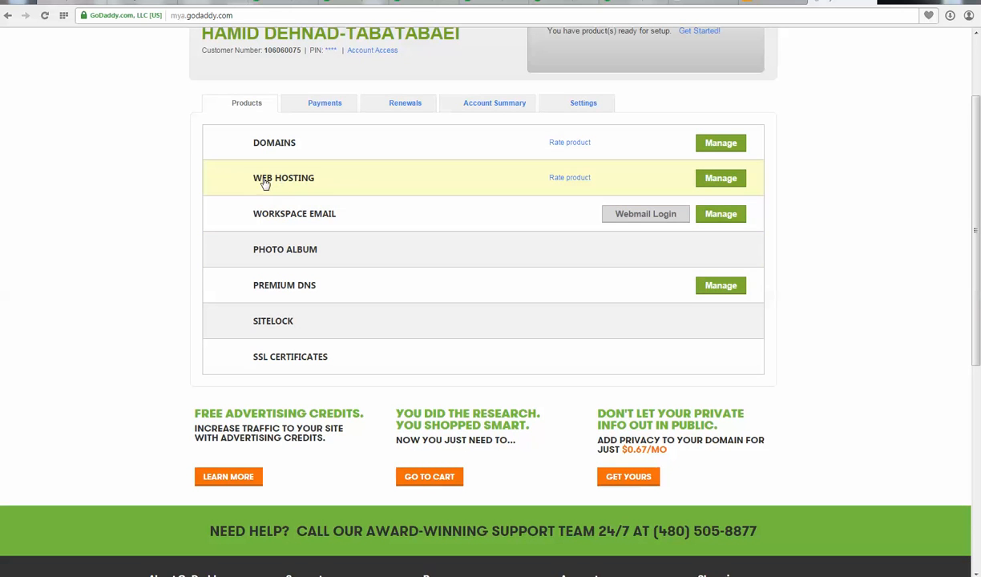
mouse_move(288, 186)
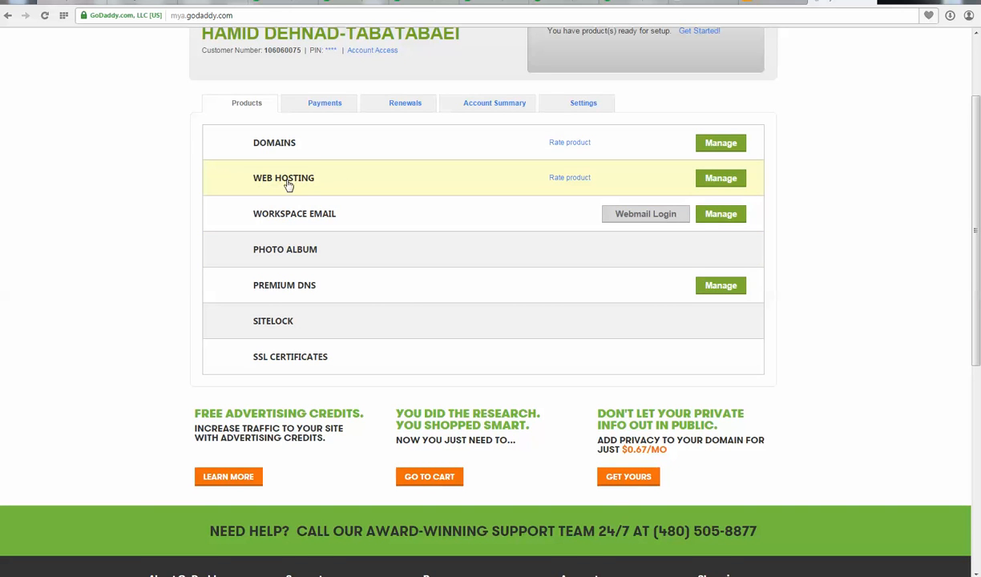
left_click(284, 176)
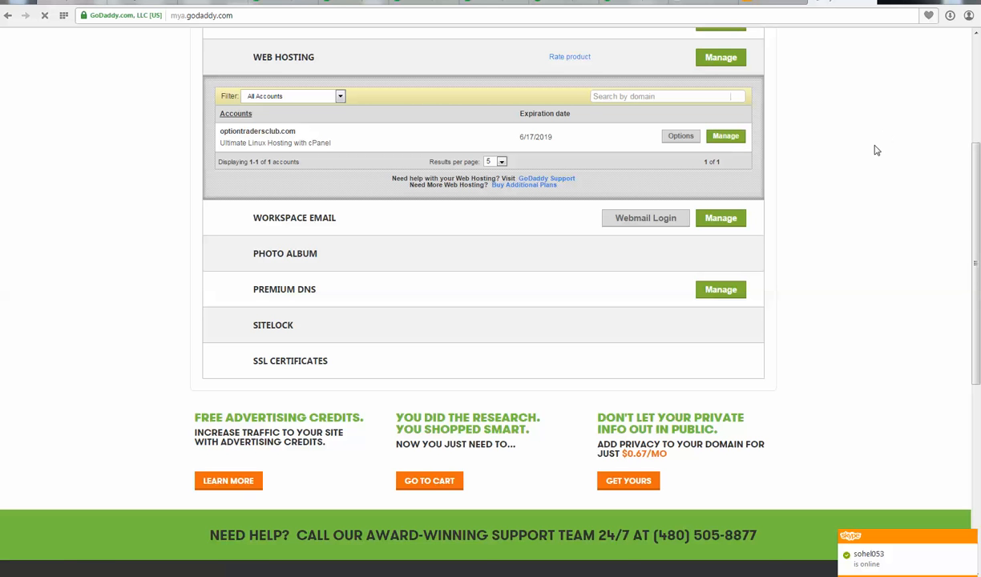
mouse_move(853, 179)
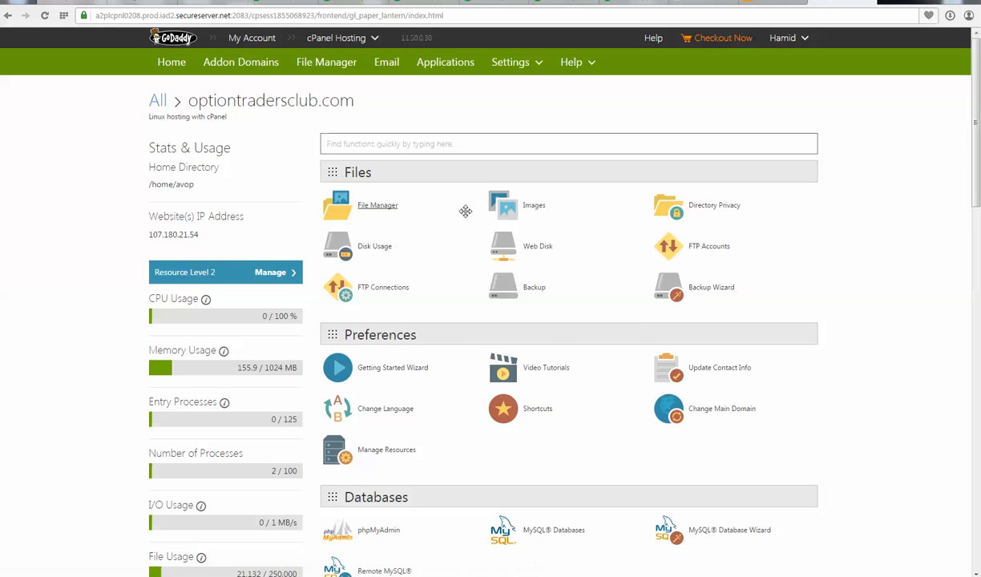
left_click(377, 205)
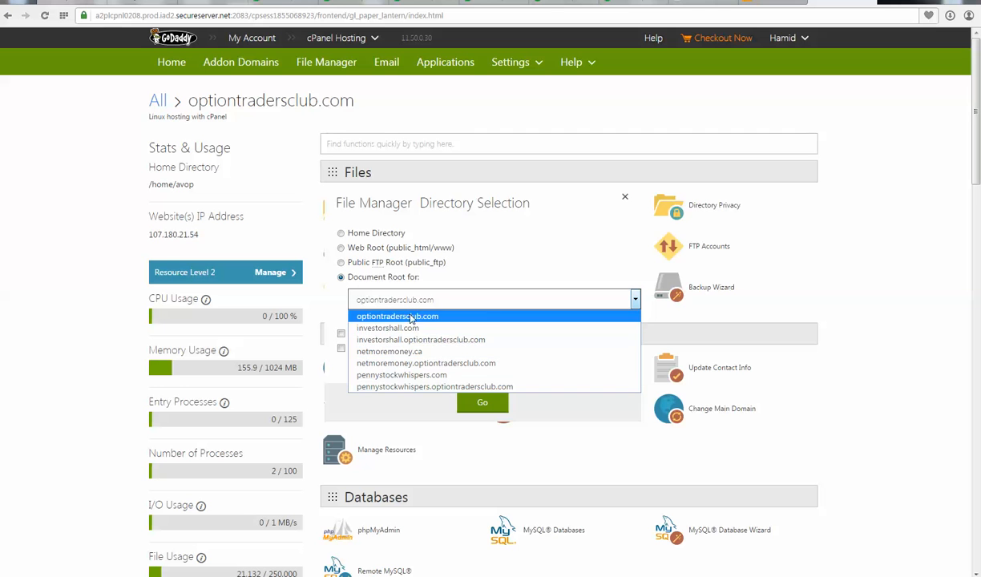
left_click(398, 316)
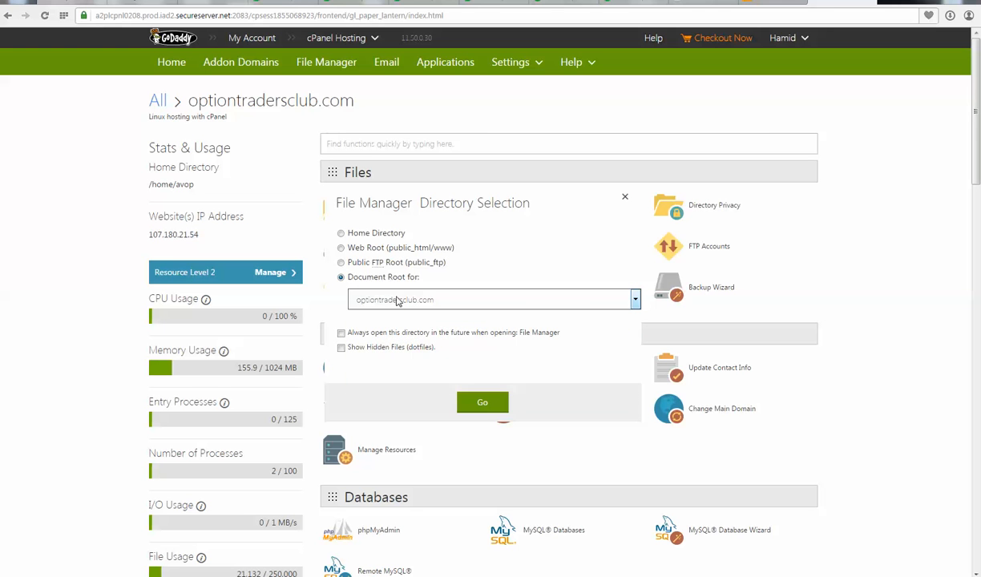
left_click(492, 300)
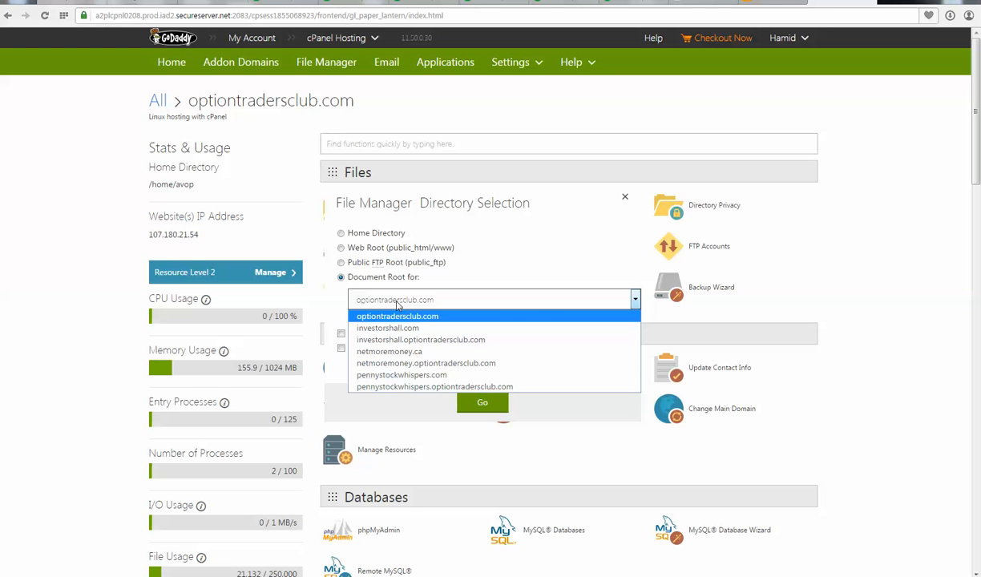
left_click(397, 315)
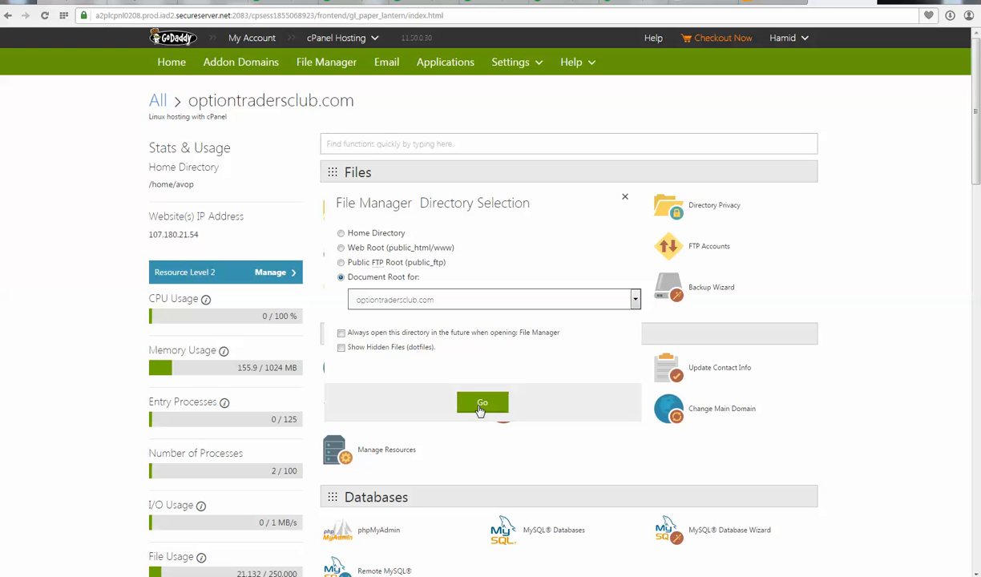
left_click(635, 299)
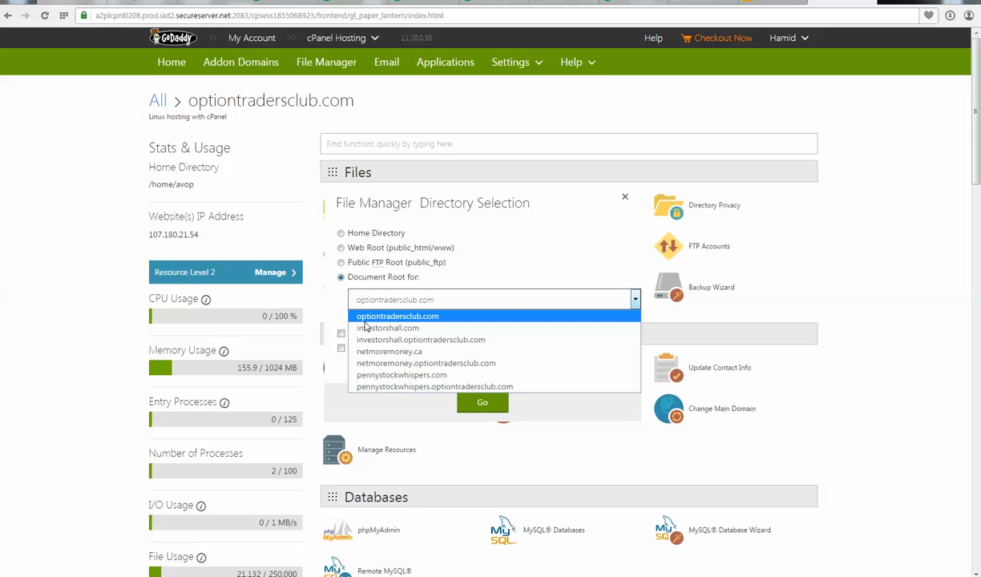
left_click(398, 316)
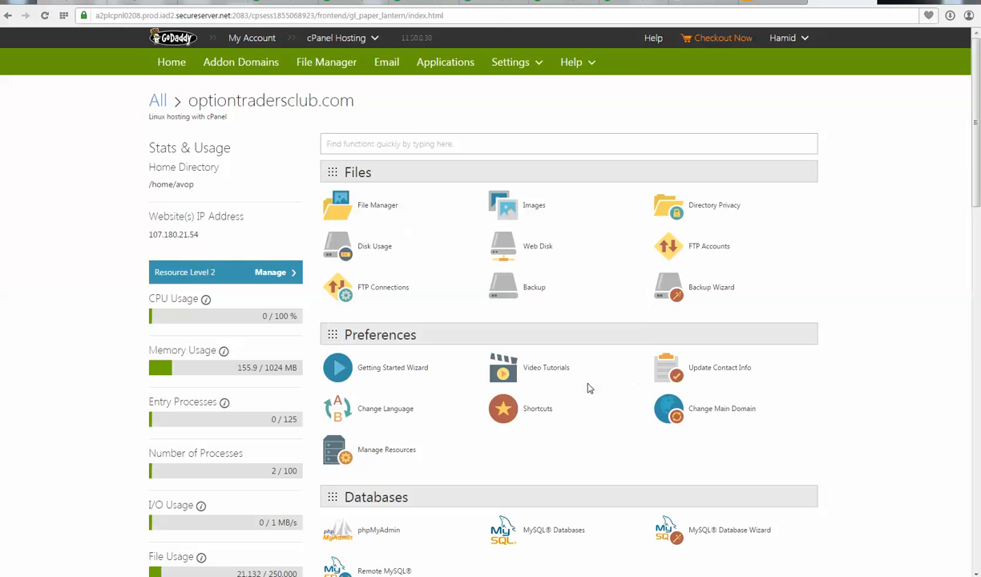
left_click(376, 205)
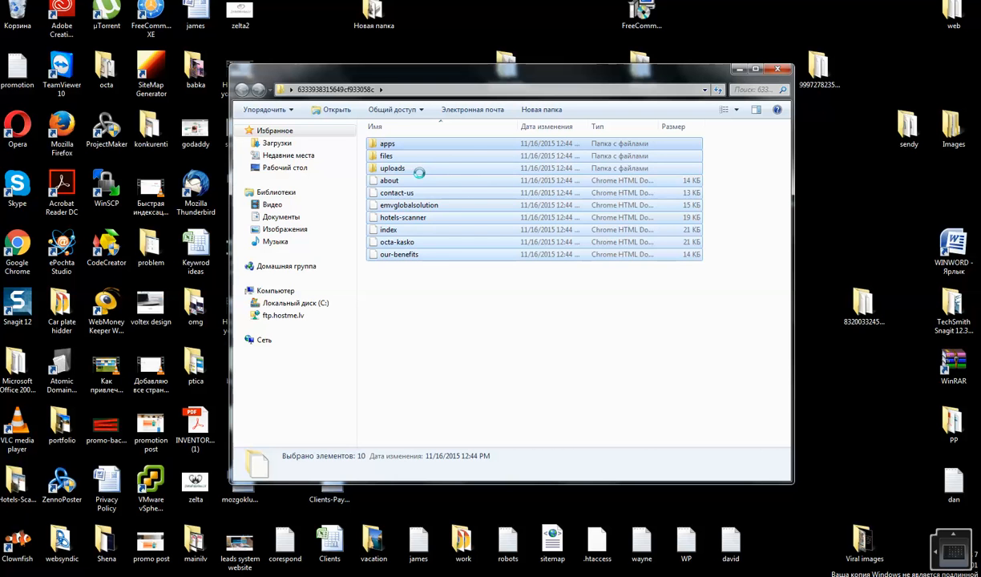
Add the selected website files to a new archive in ZIP format
right_click(393, 169)
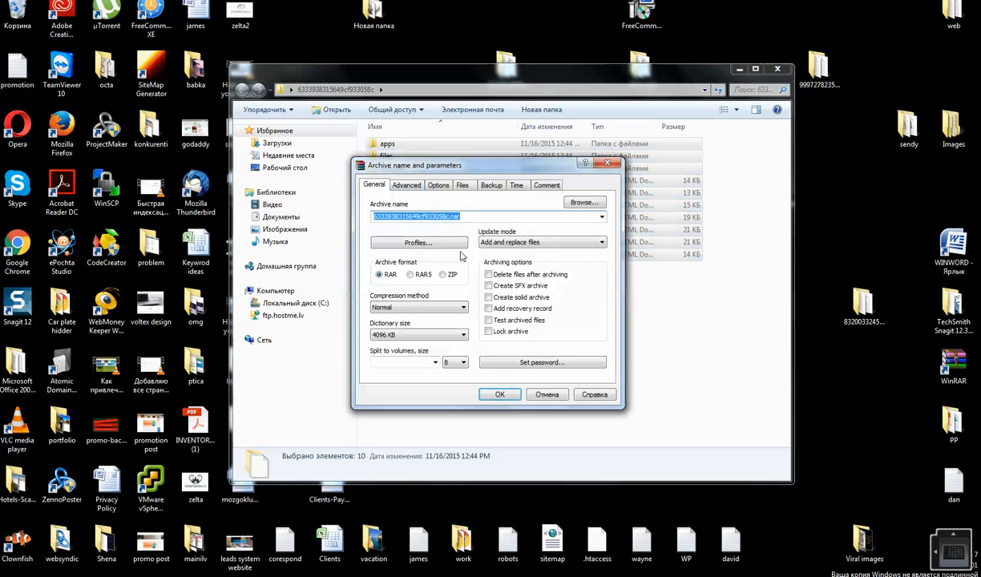
left_click(443, 274)
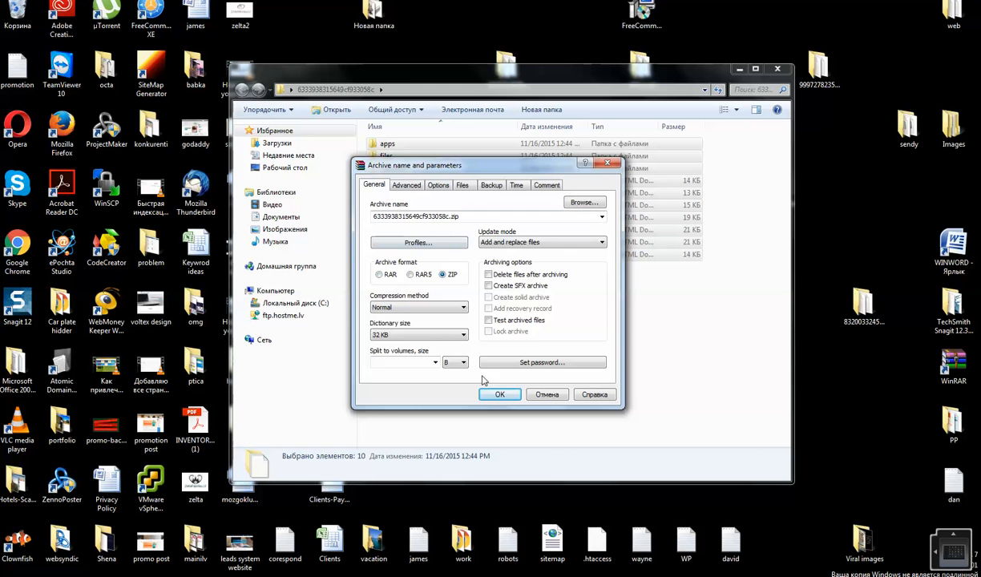
left_click(500, 395)
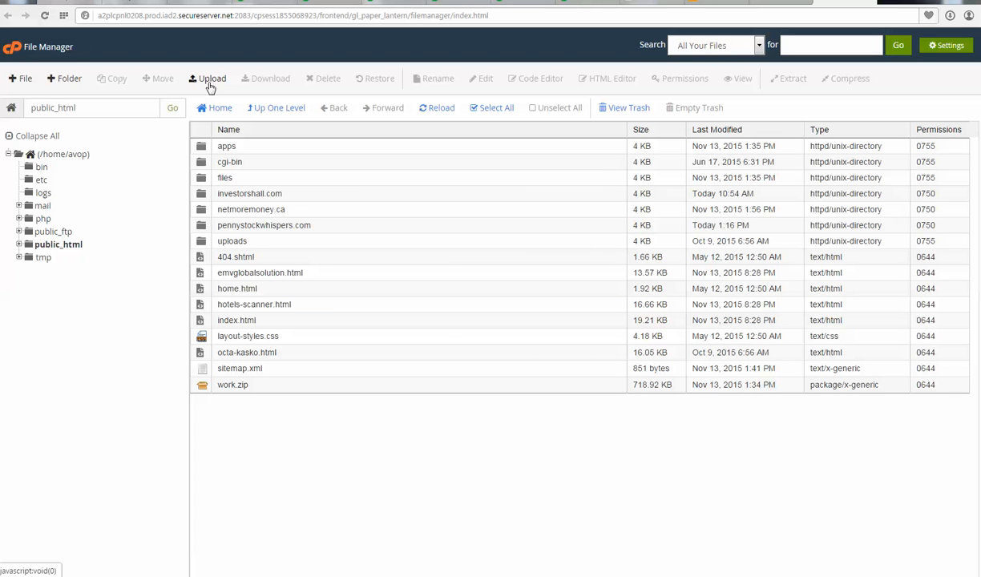
Upload the website ZIP archive into public_html, pasting the folder path to locate it
left_click(211, 77)
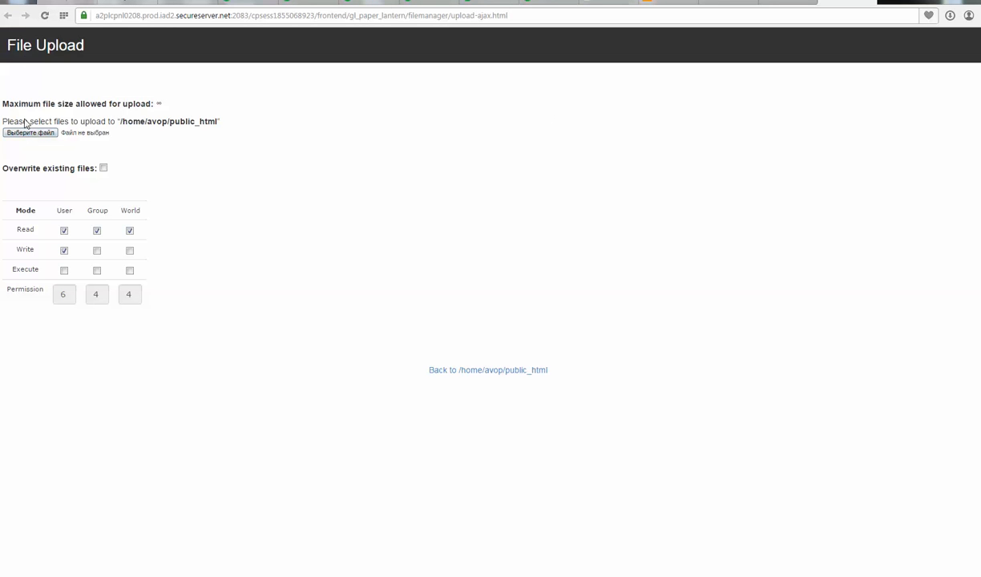
left_click(29, 131)
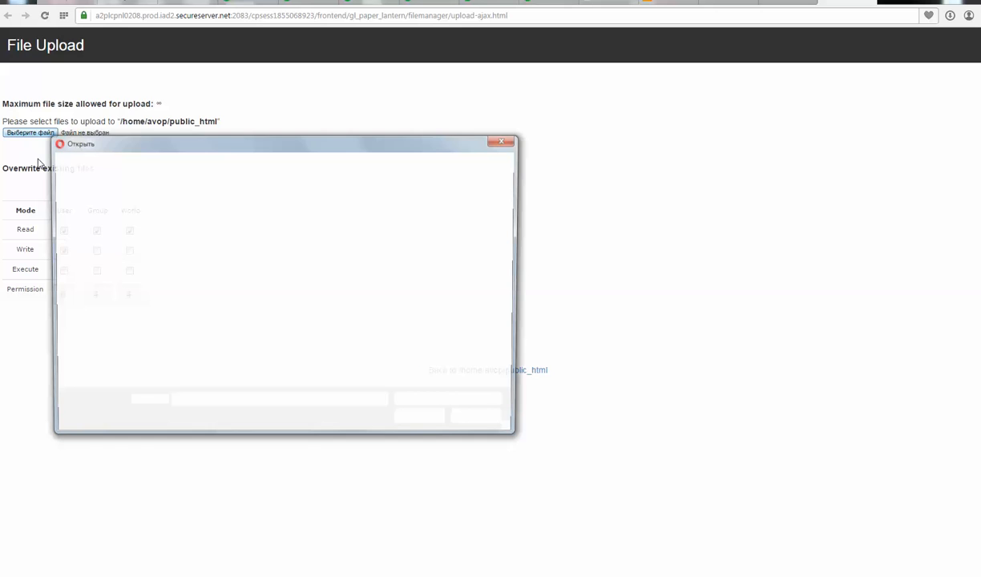
right_click(200, 404)
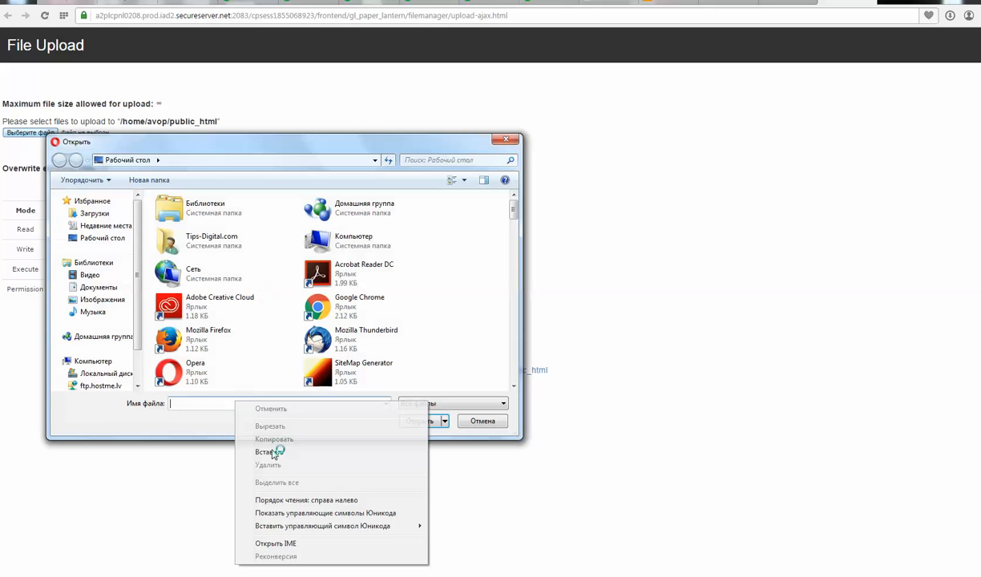
left_click(266, 452)
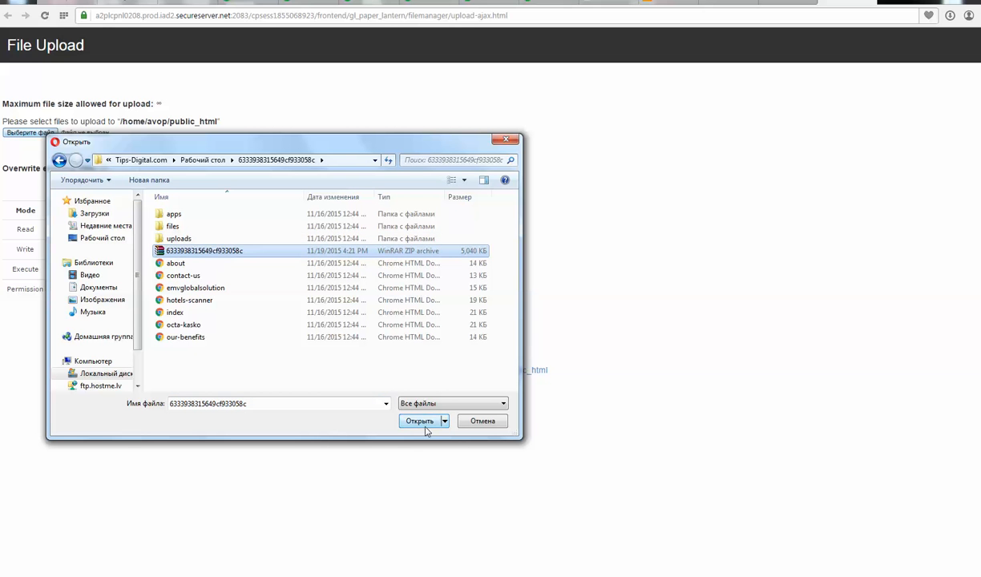
left_click(420, 420)
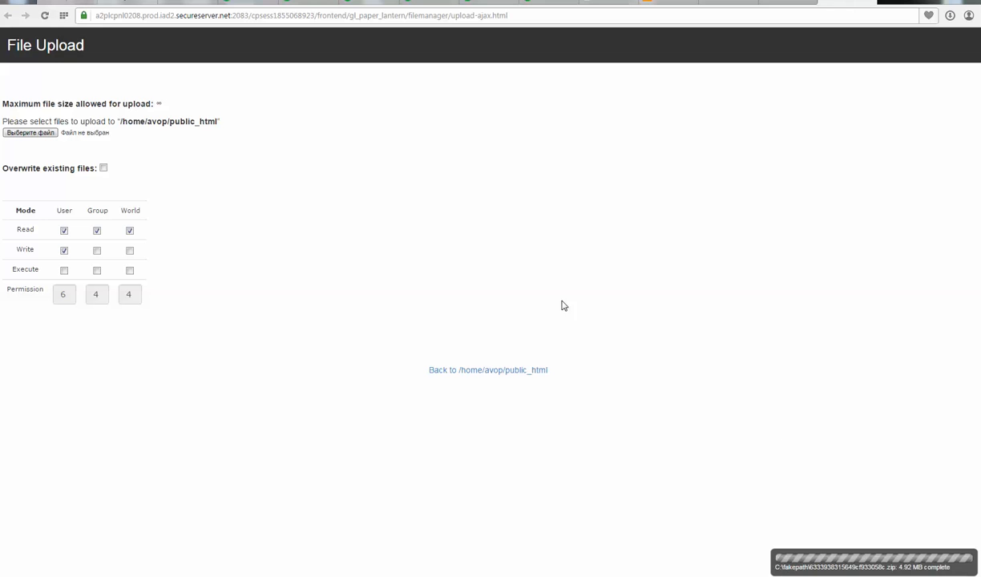
mouse_move(452, 391)
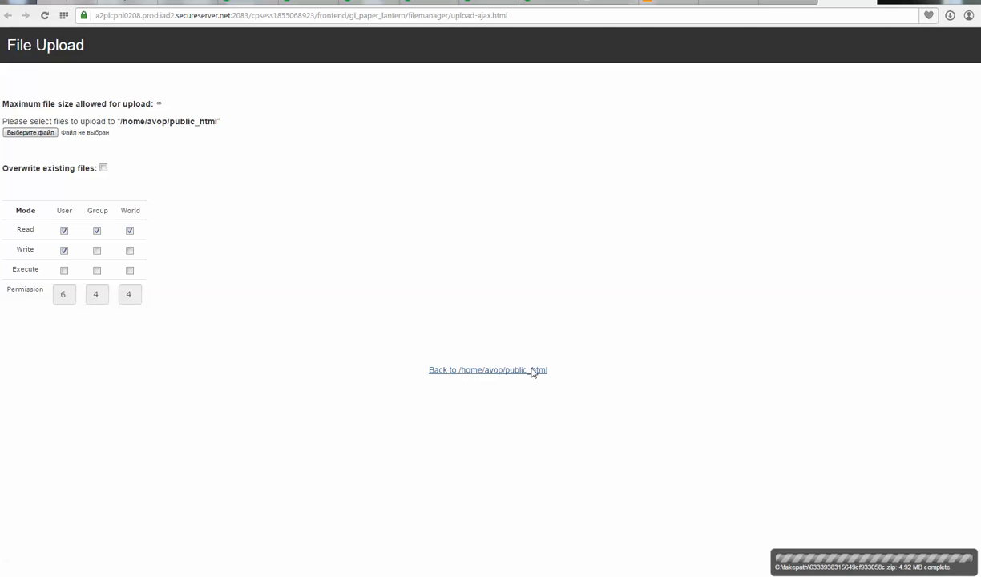
Return to the public_html listing and select the uploaded 4.92 MB zip archive for extraction
left_click(488, 368)
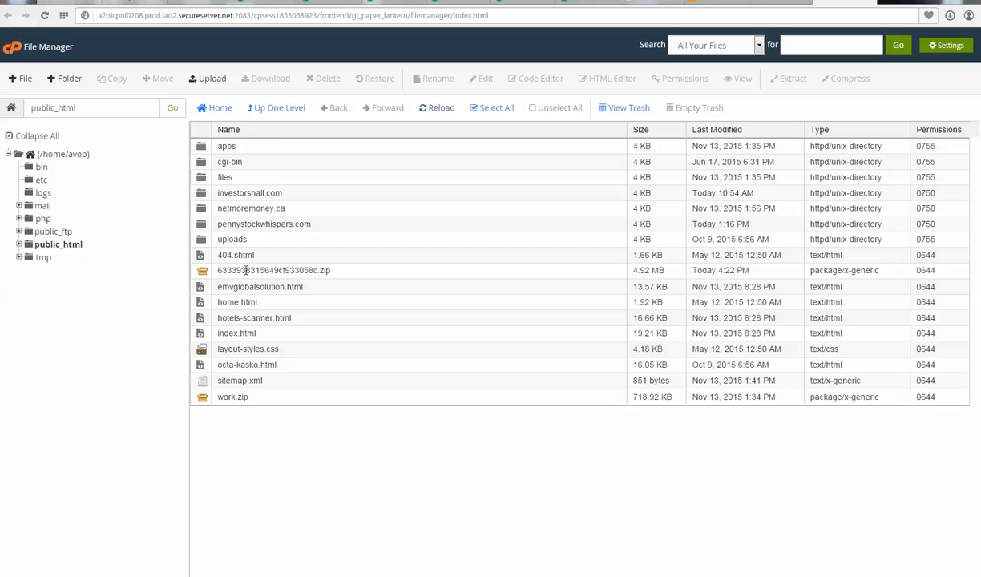
left_click(273, 269)
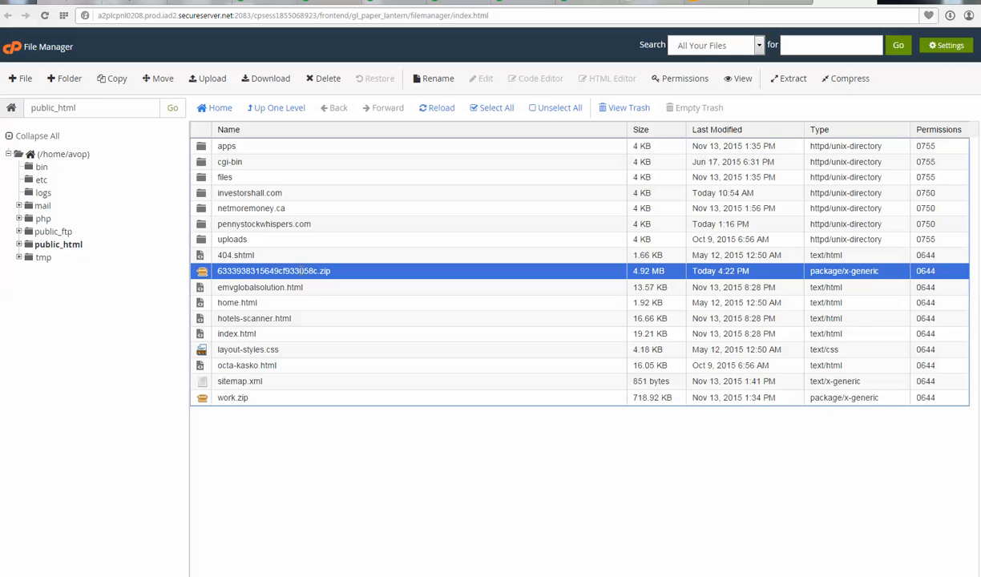
mouse_move(291, 281)
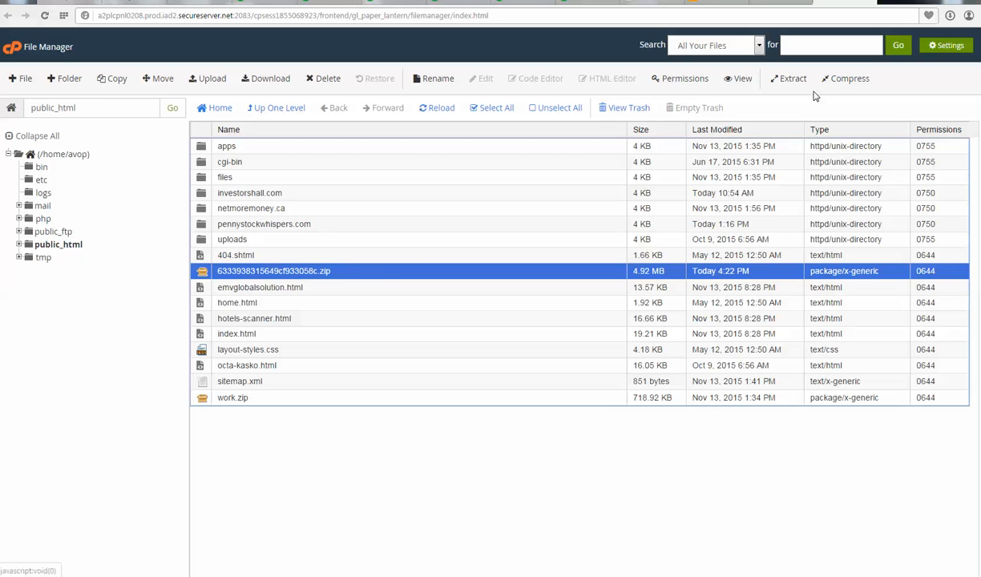
mouse_move(791, 79)
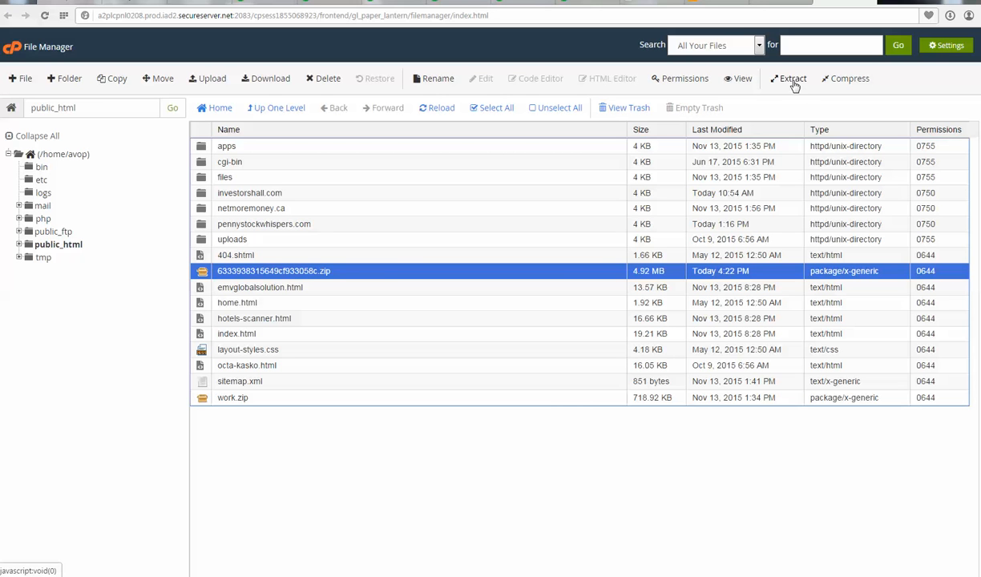
mouse_move(792, 84)
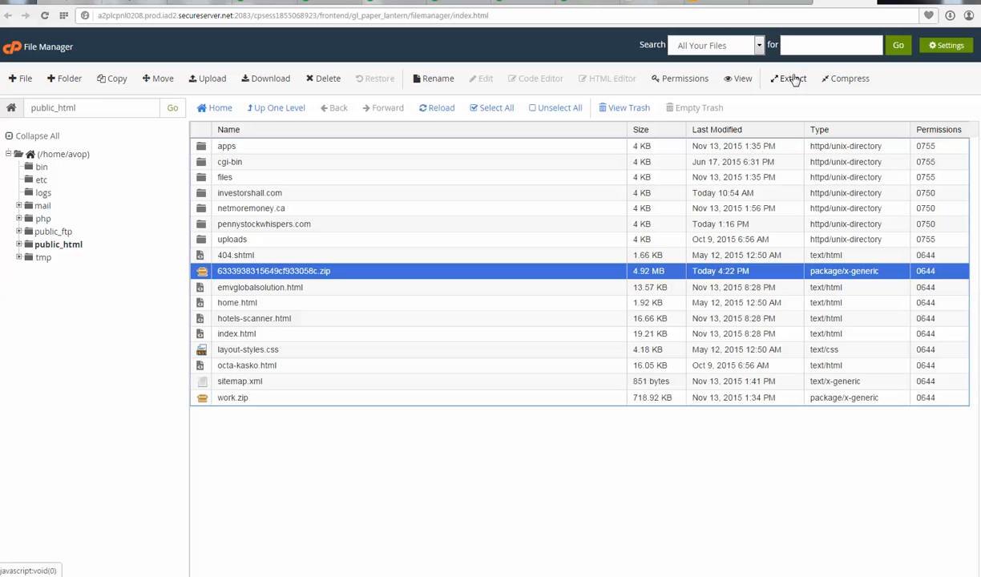
mouse_move(455, 197)
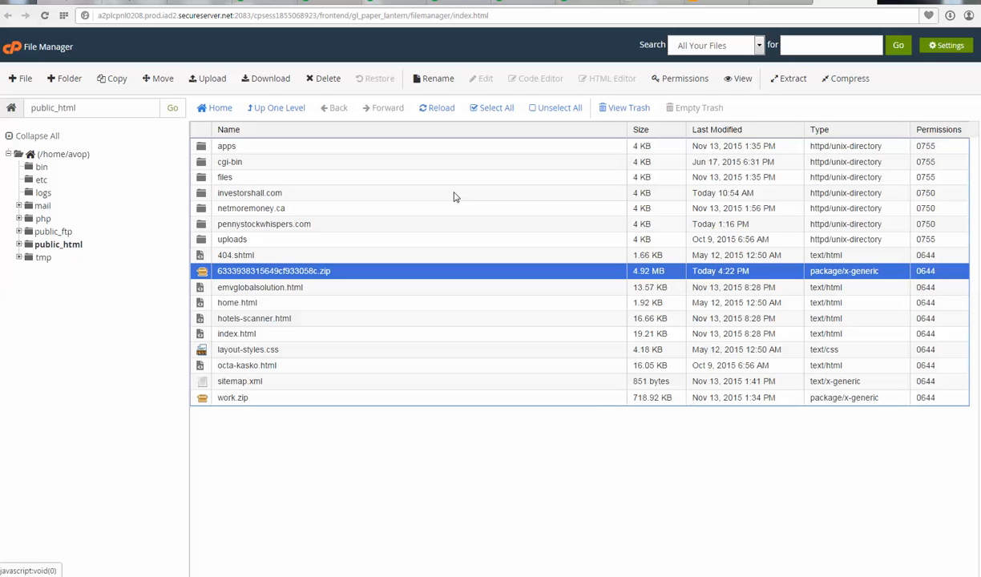
mouse_move(339, 269)
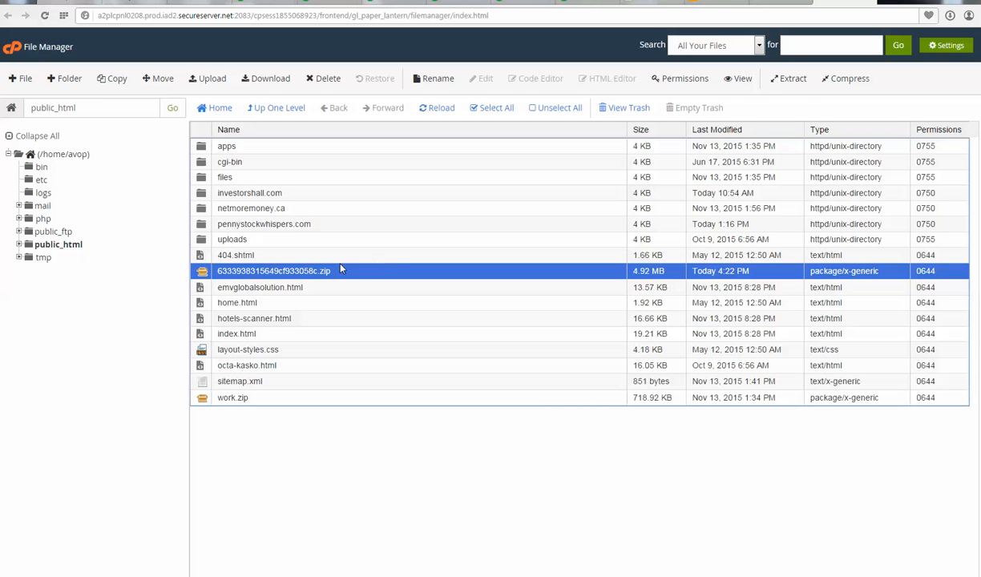
mouse_move(298, 263)
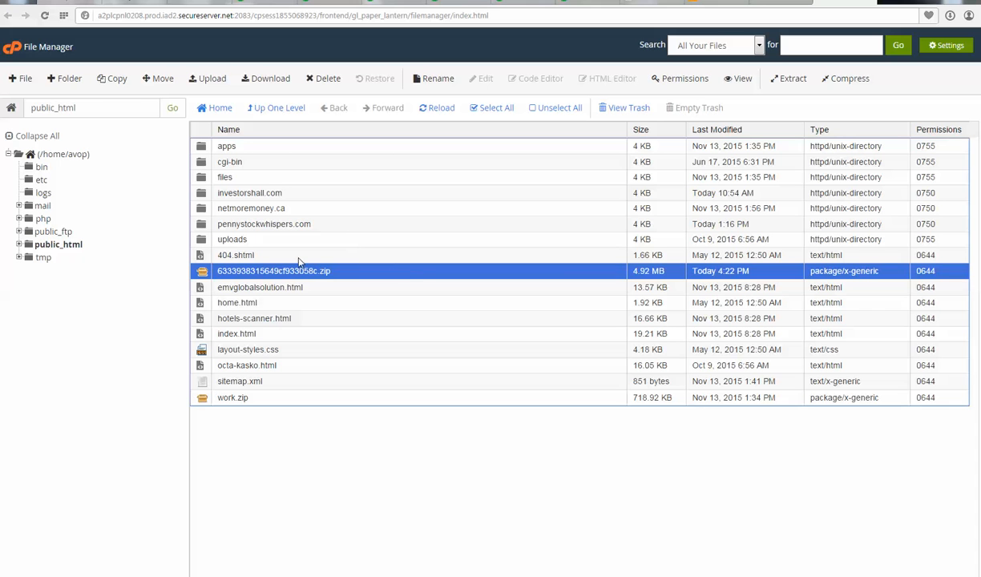
mouse_move(346, 280)
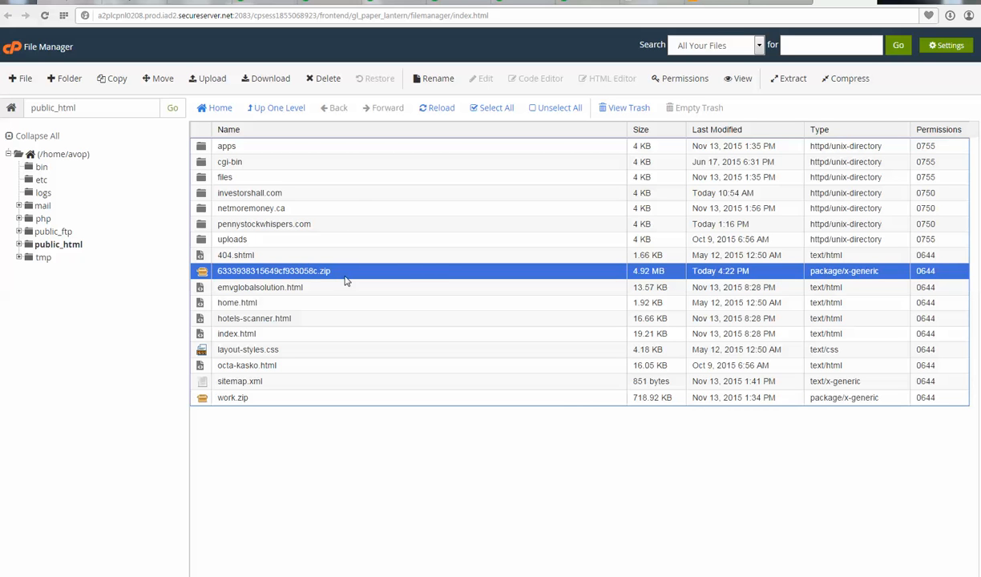
mouse_move(352, 199)
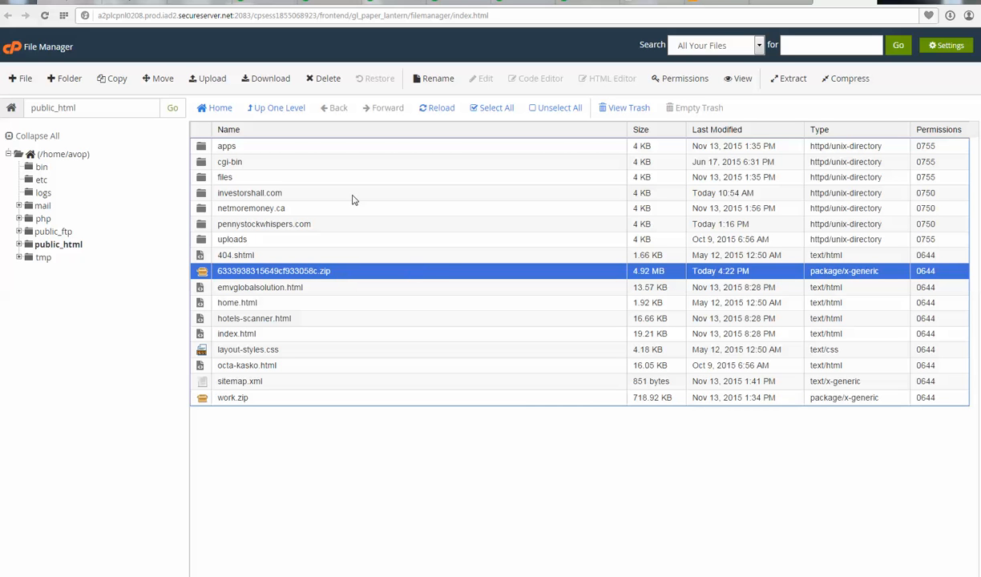
mouse_move(369, 205)
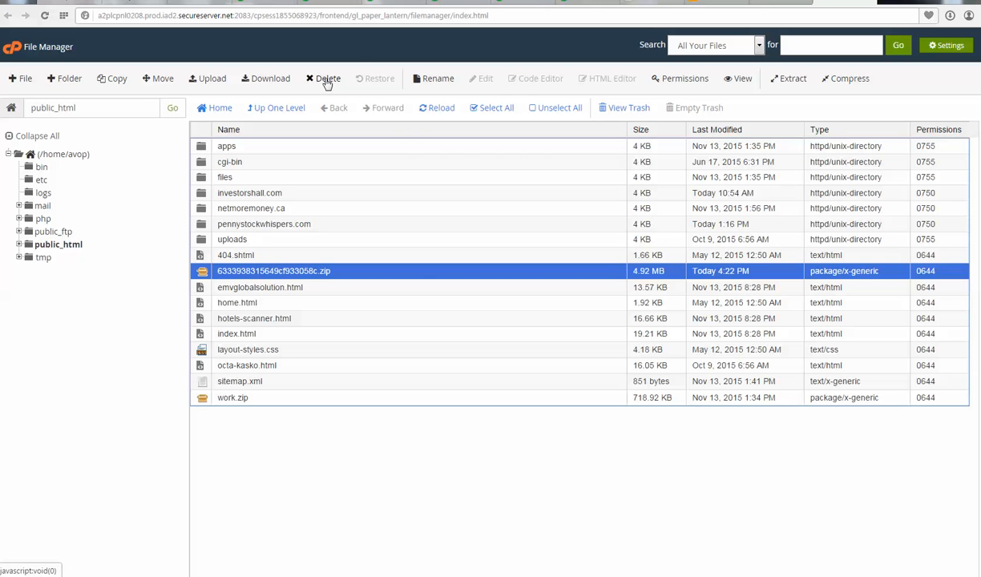
Delete the 4.92 MB zip archive from public_html, sending it to the trash
left_click(327, 77)
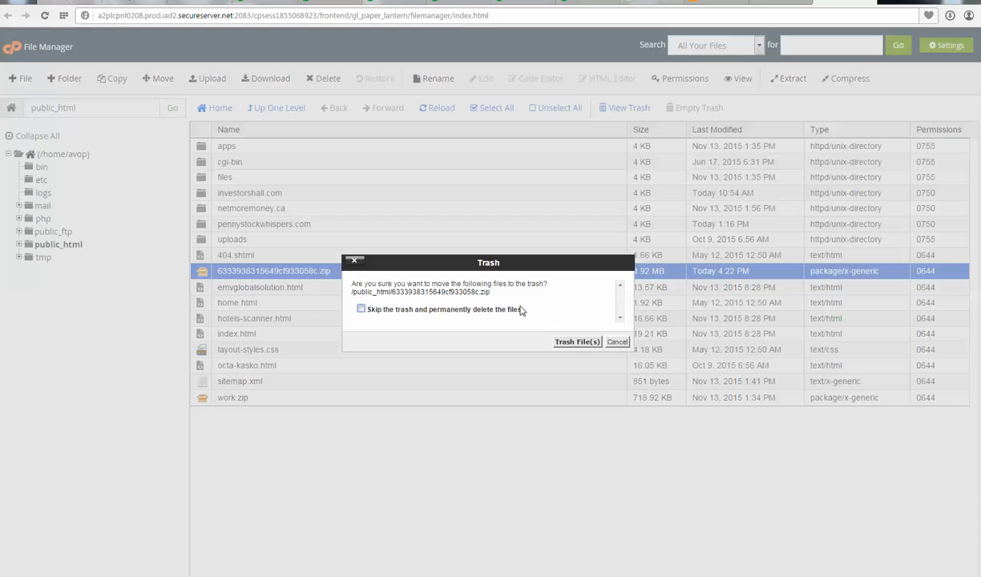
left_click(577, 341)
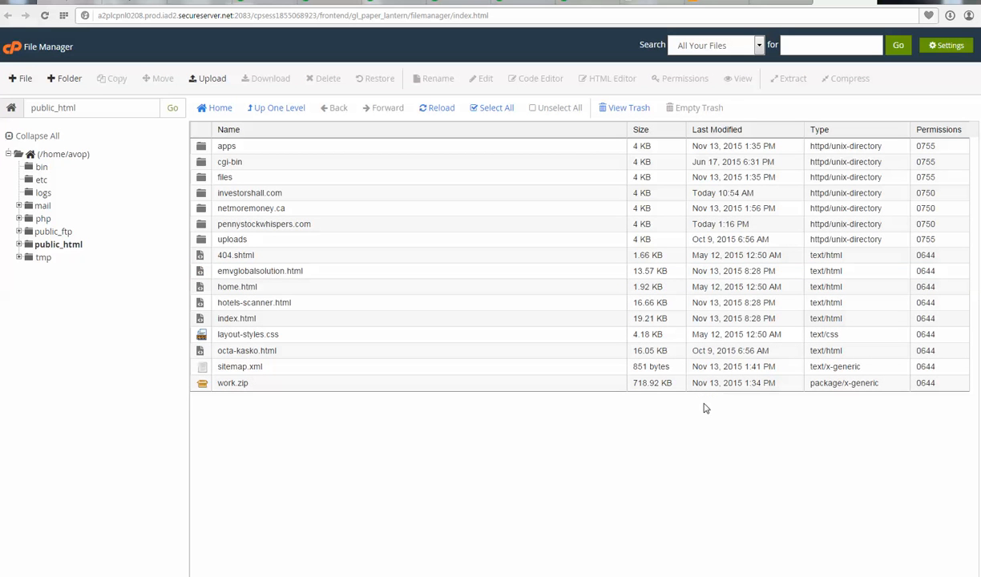
mouse_move(788, 426)
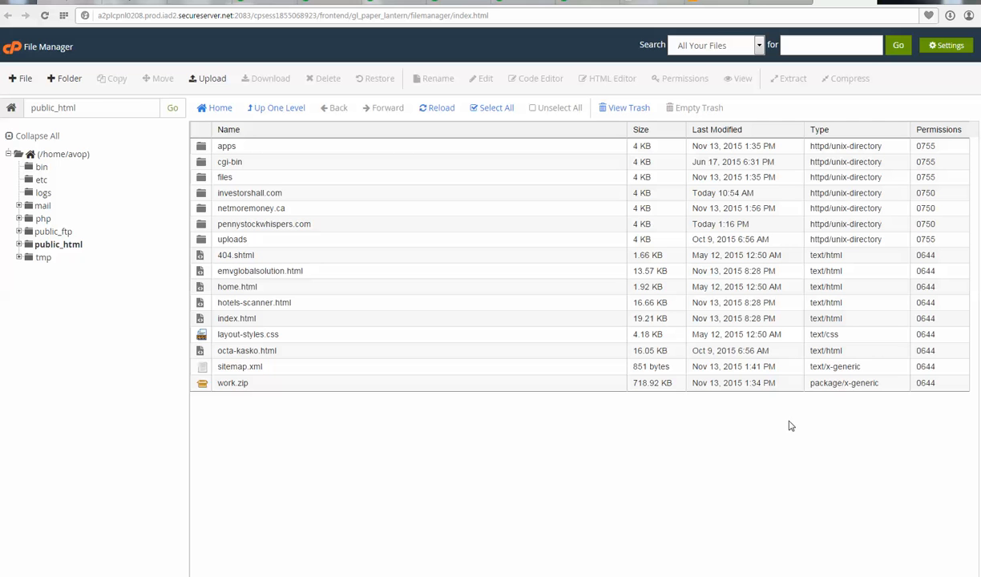
mouse_move(810, 411)
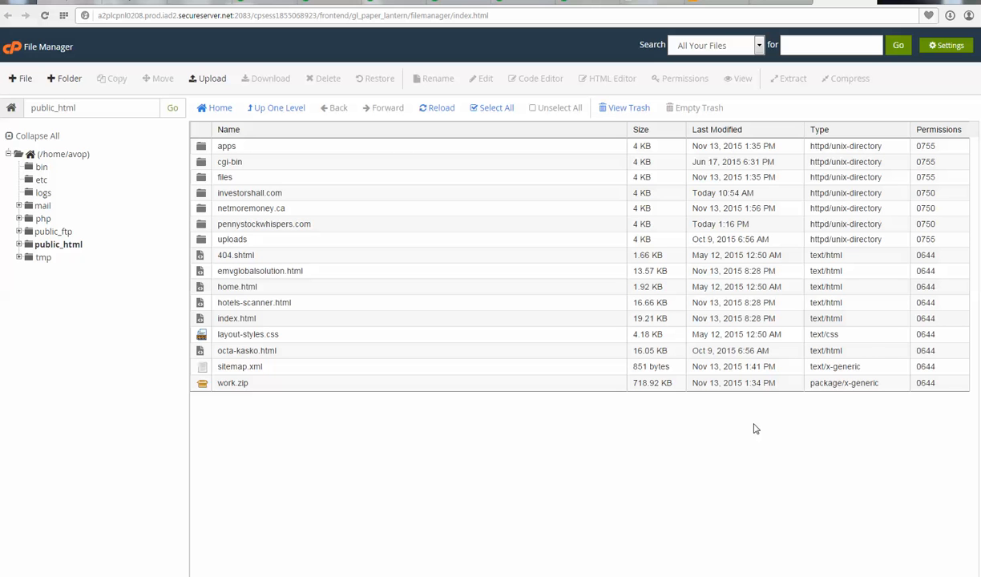
mouse_move(439, 569)
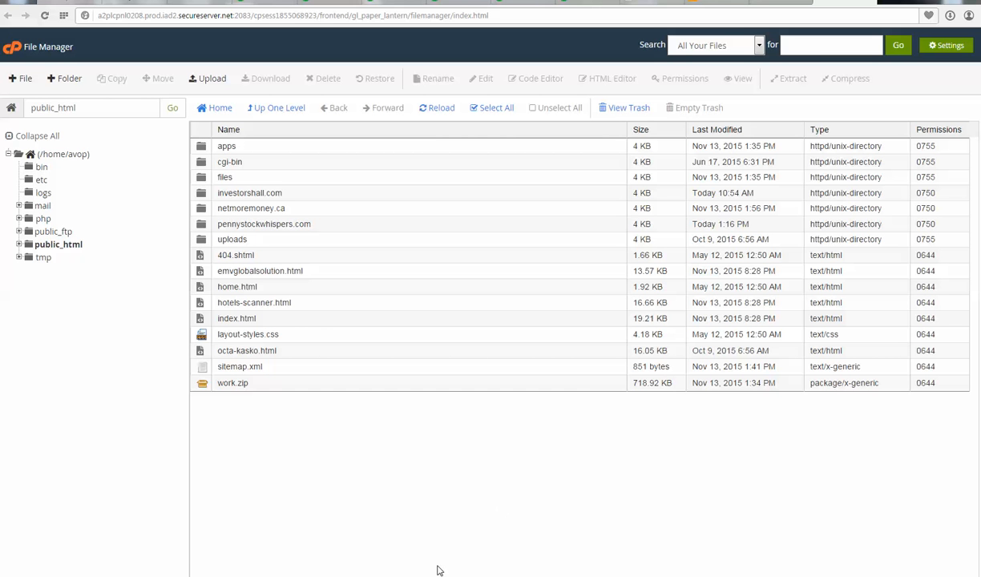